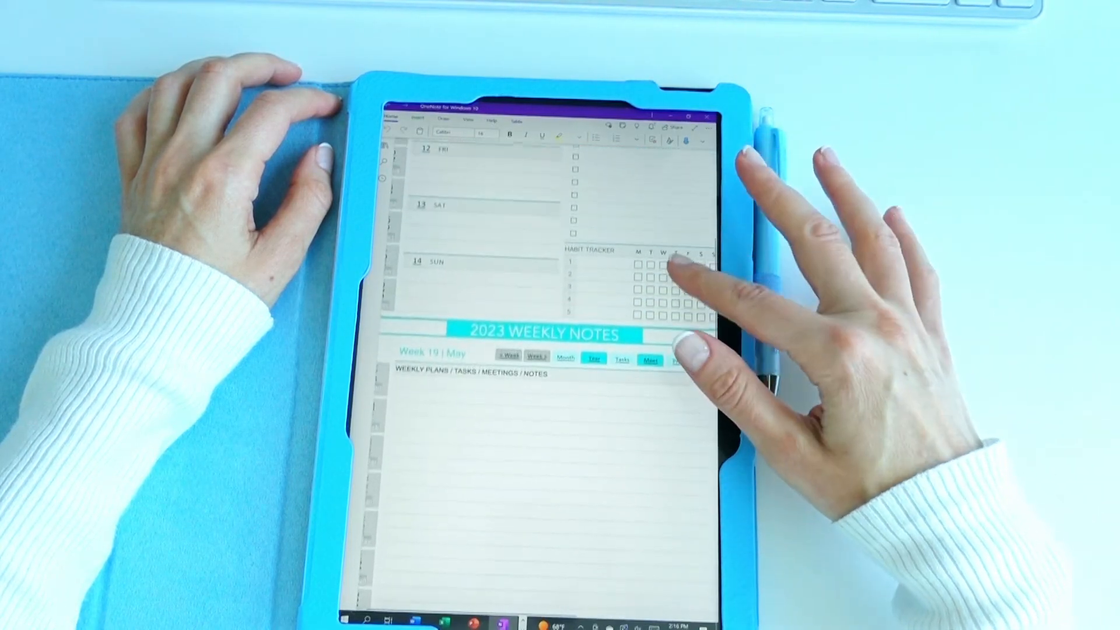
# Step: Scroll up through the weekly notes toward the May '23 monthly page
pyautogui.scroll(3)
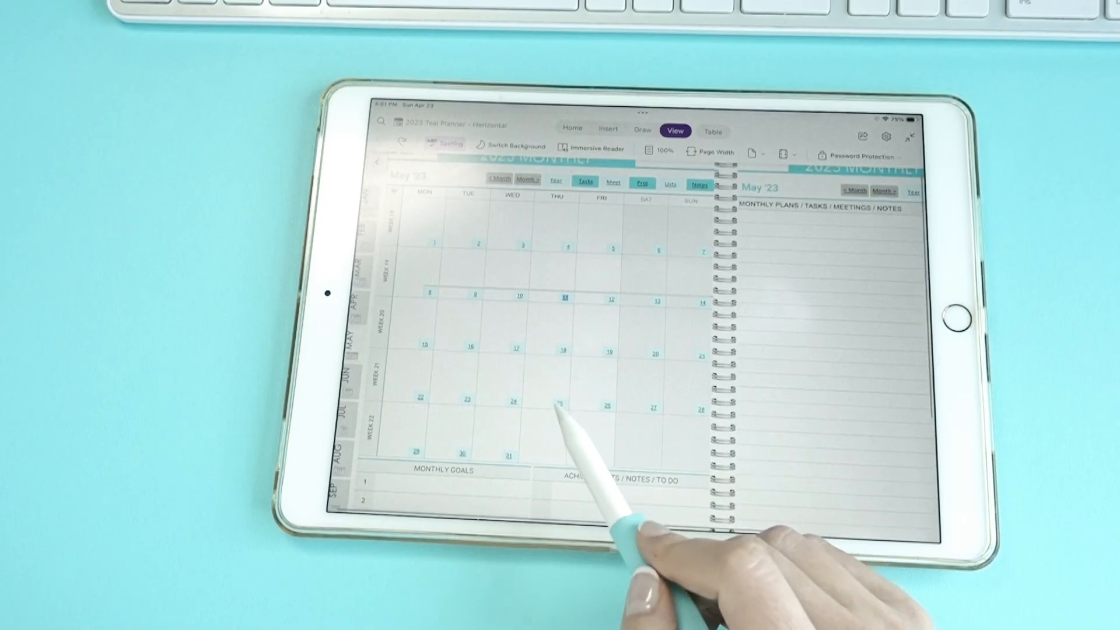
# Step: Open February '23, step forward to March, then back through February to January
pyautogui.click(560, 407)
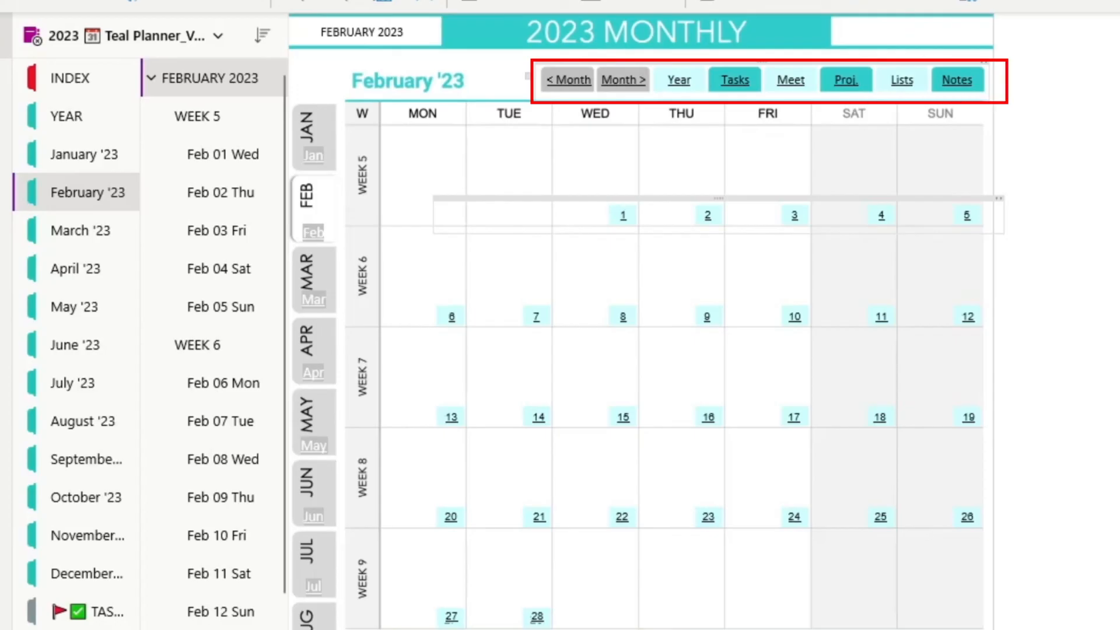
pyautogui.click(623, 79)
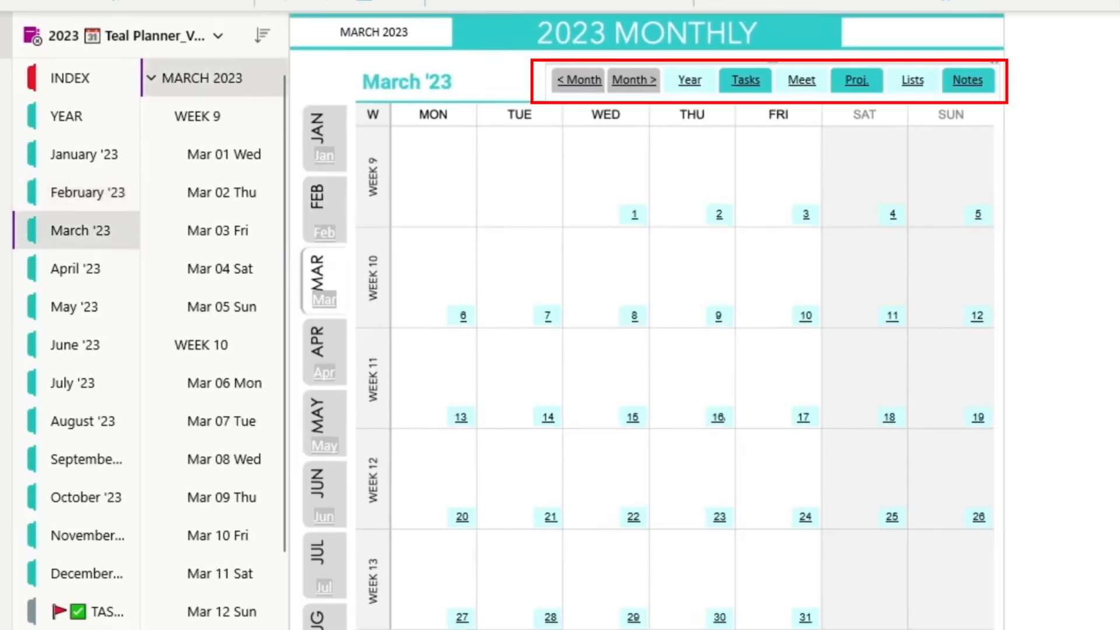
pyautogui.click(578, 79)
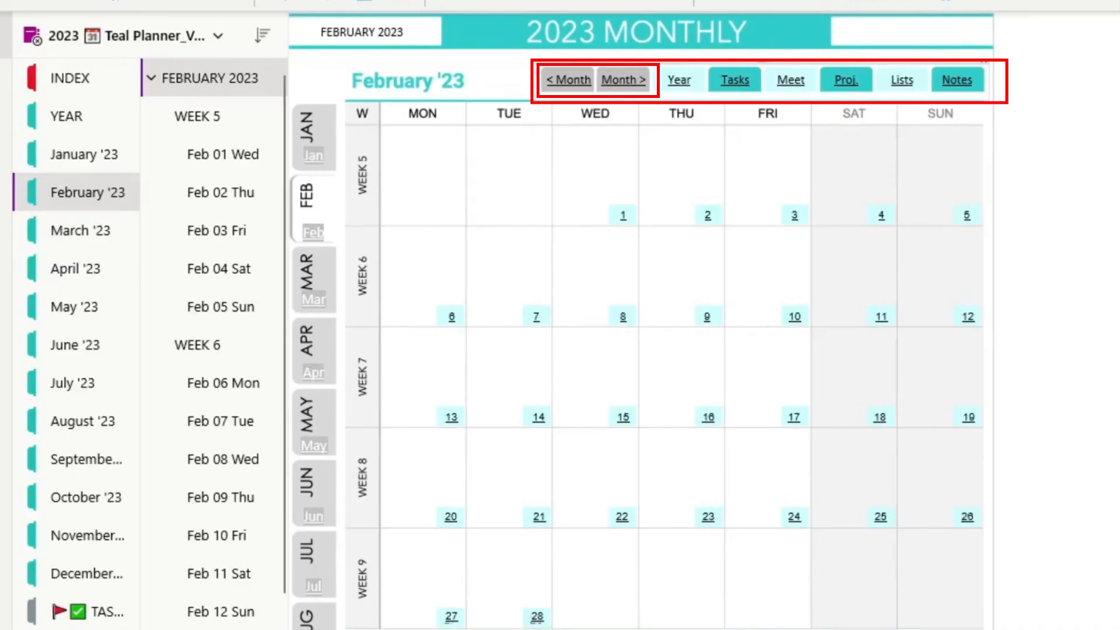
pyautogui.click(567, 80)
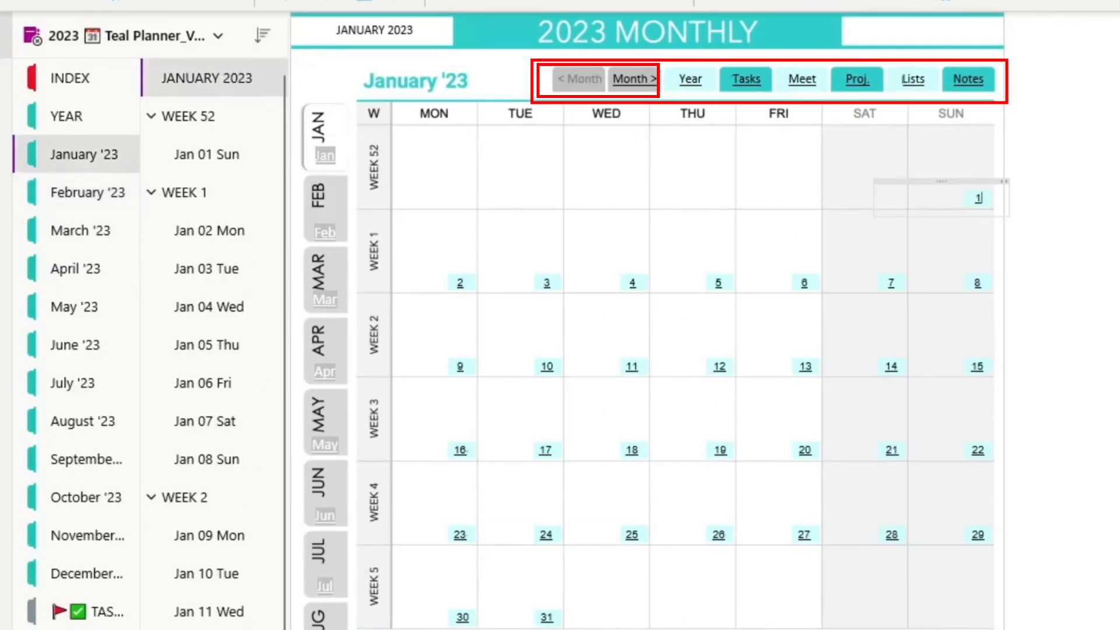